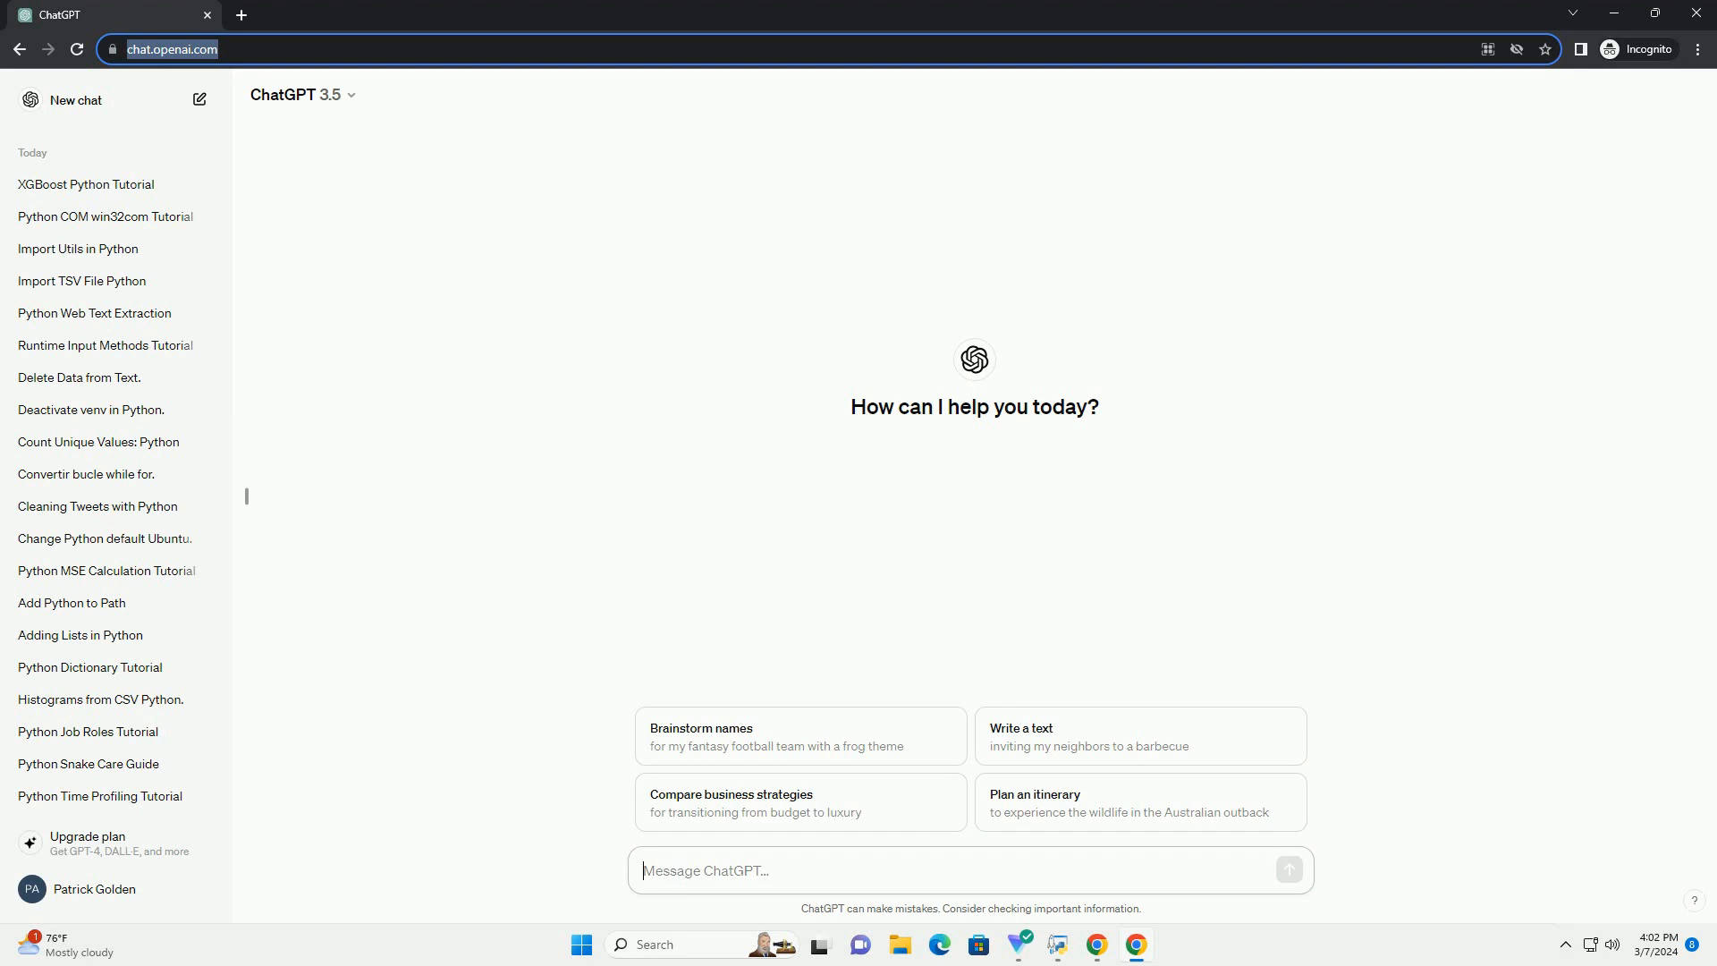
# Step: Ask ChatGPT how to install OpenCV in Python via the command prompt and send it
pyautogui.click(1289, 869)
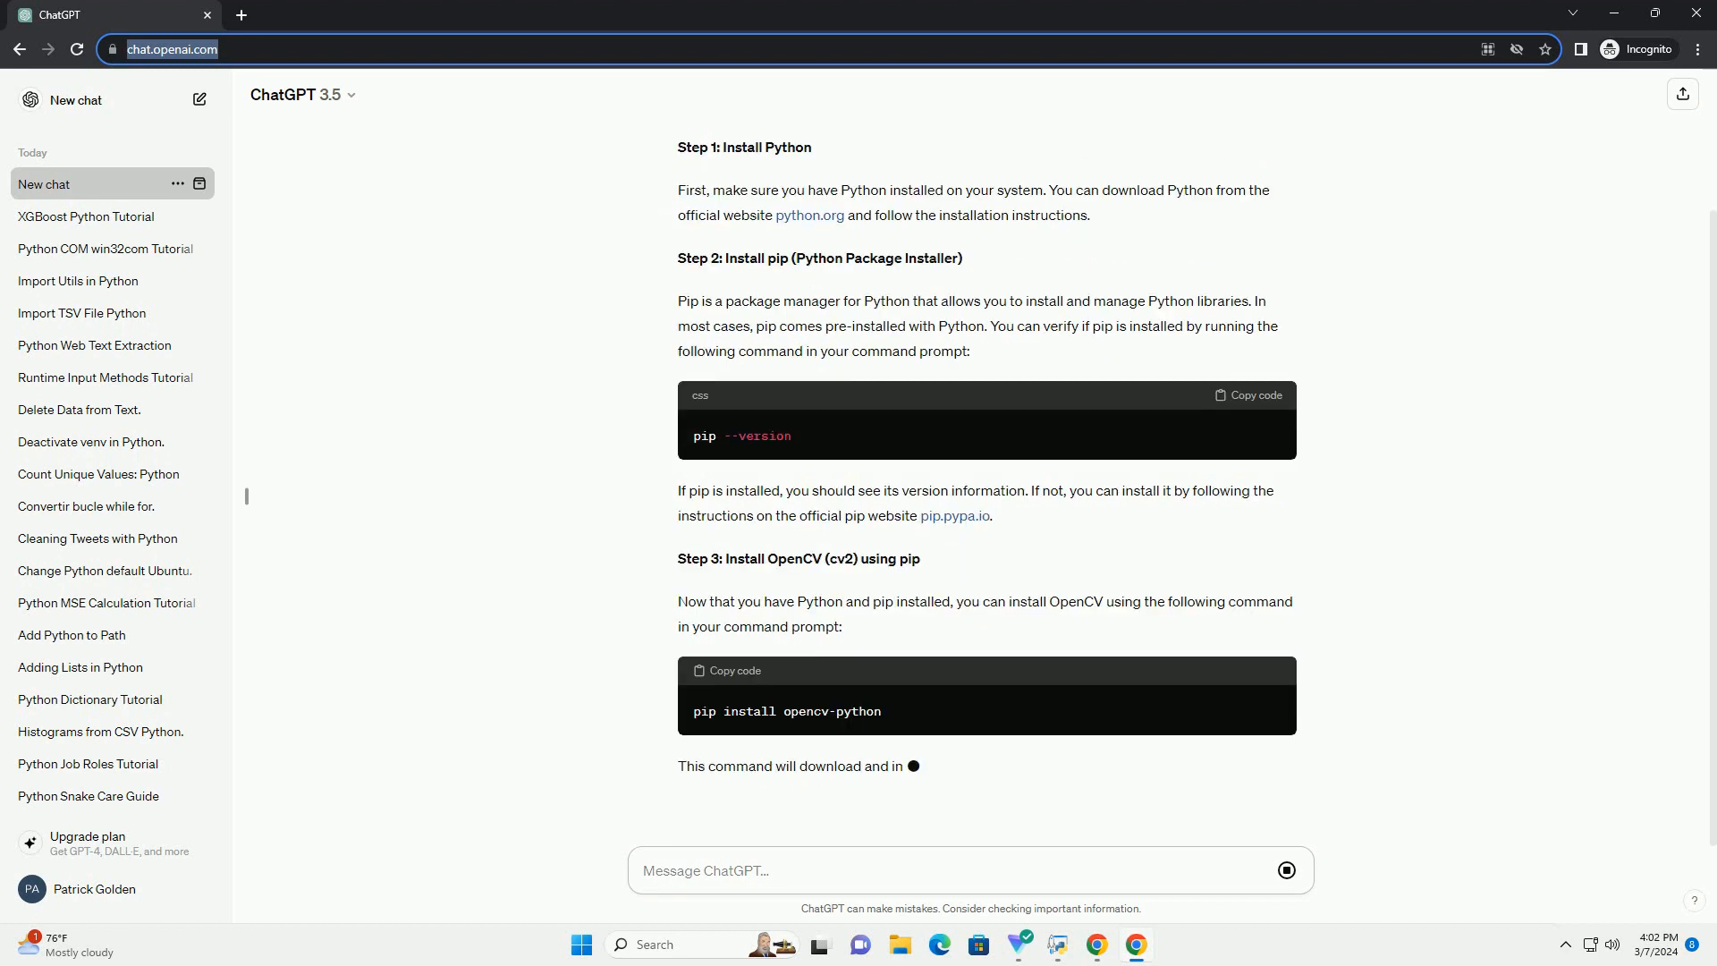
# Step: Scroll down to read Step 4's cv2 verification script, the extra tips and closing note
pyautogui.scroll(-3)
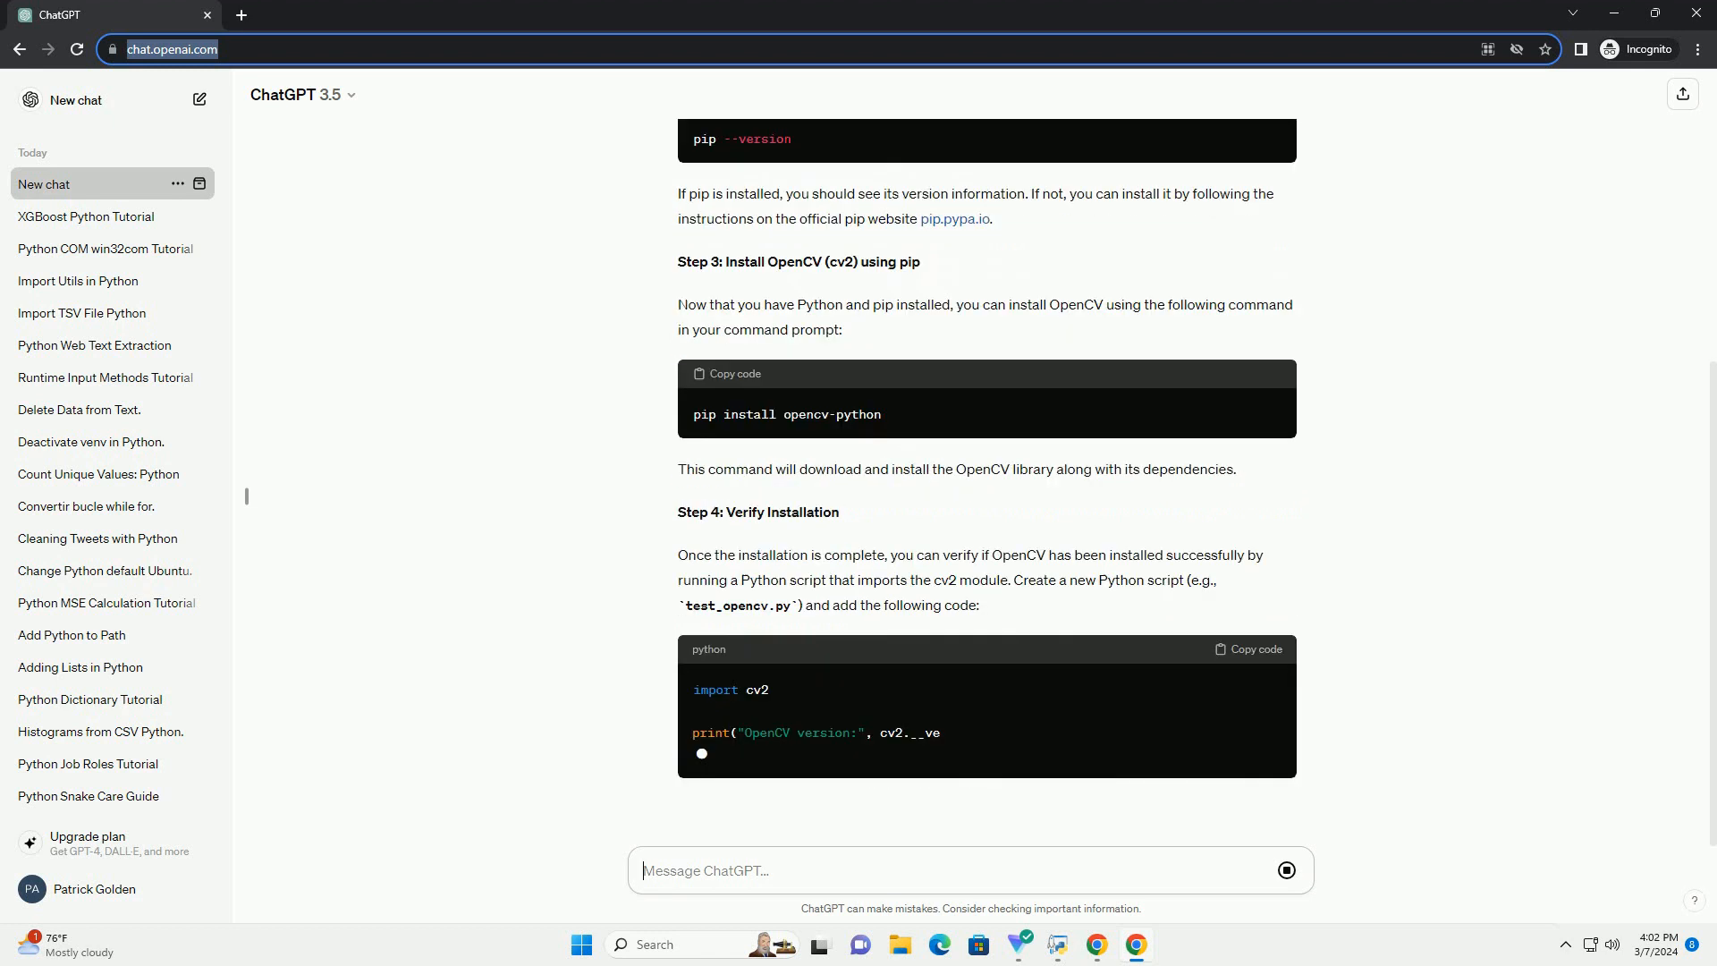
pyautogui.scroll(-3)
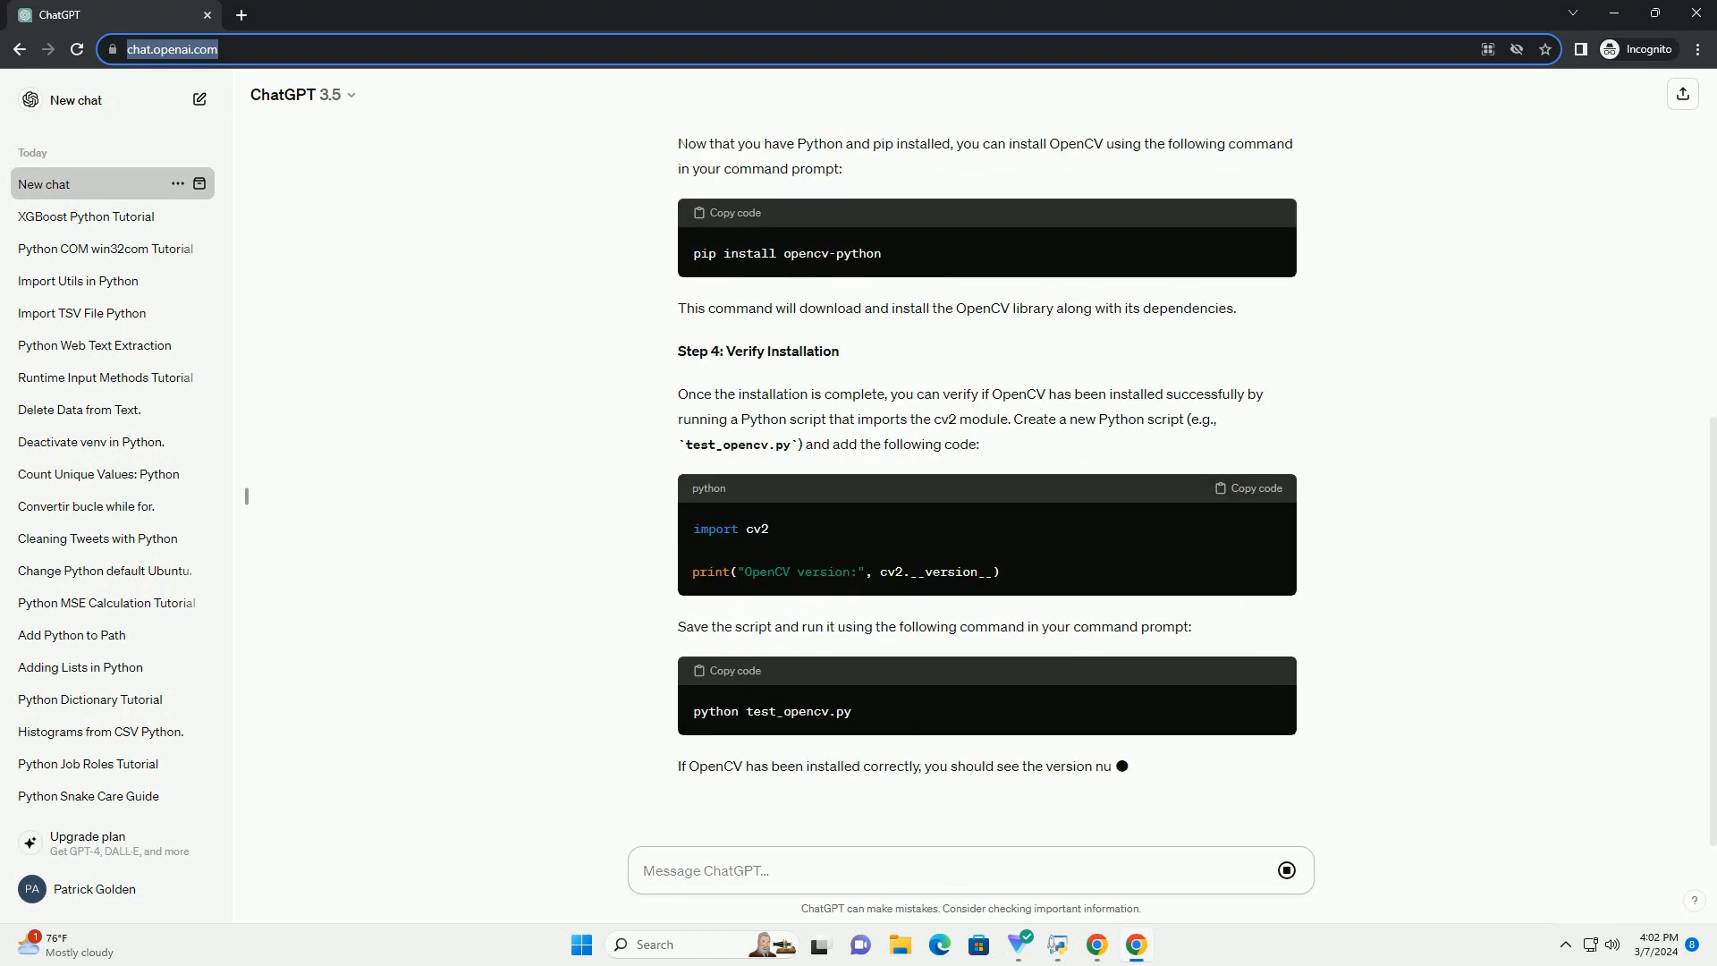
pyautogui.scroll(-3)
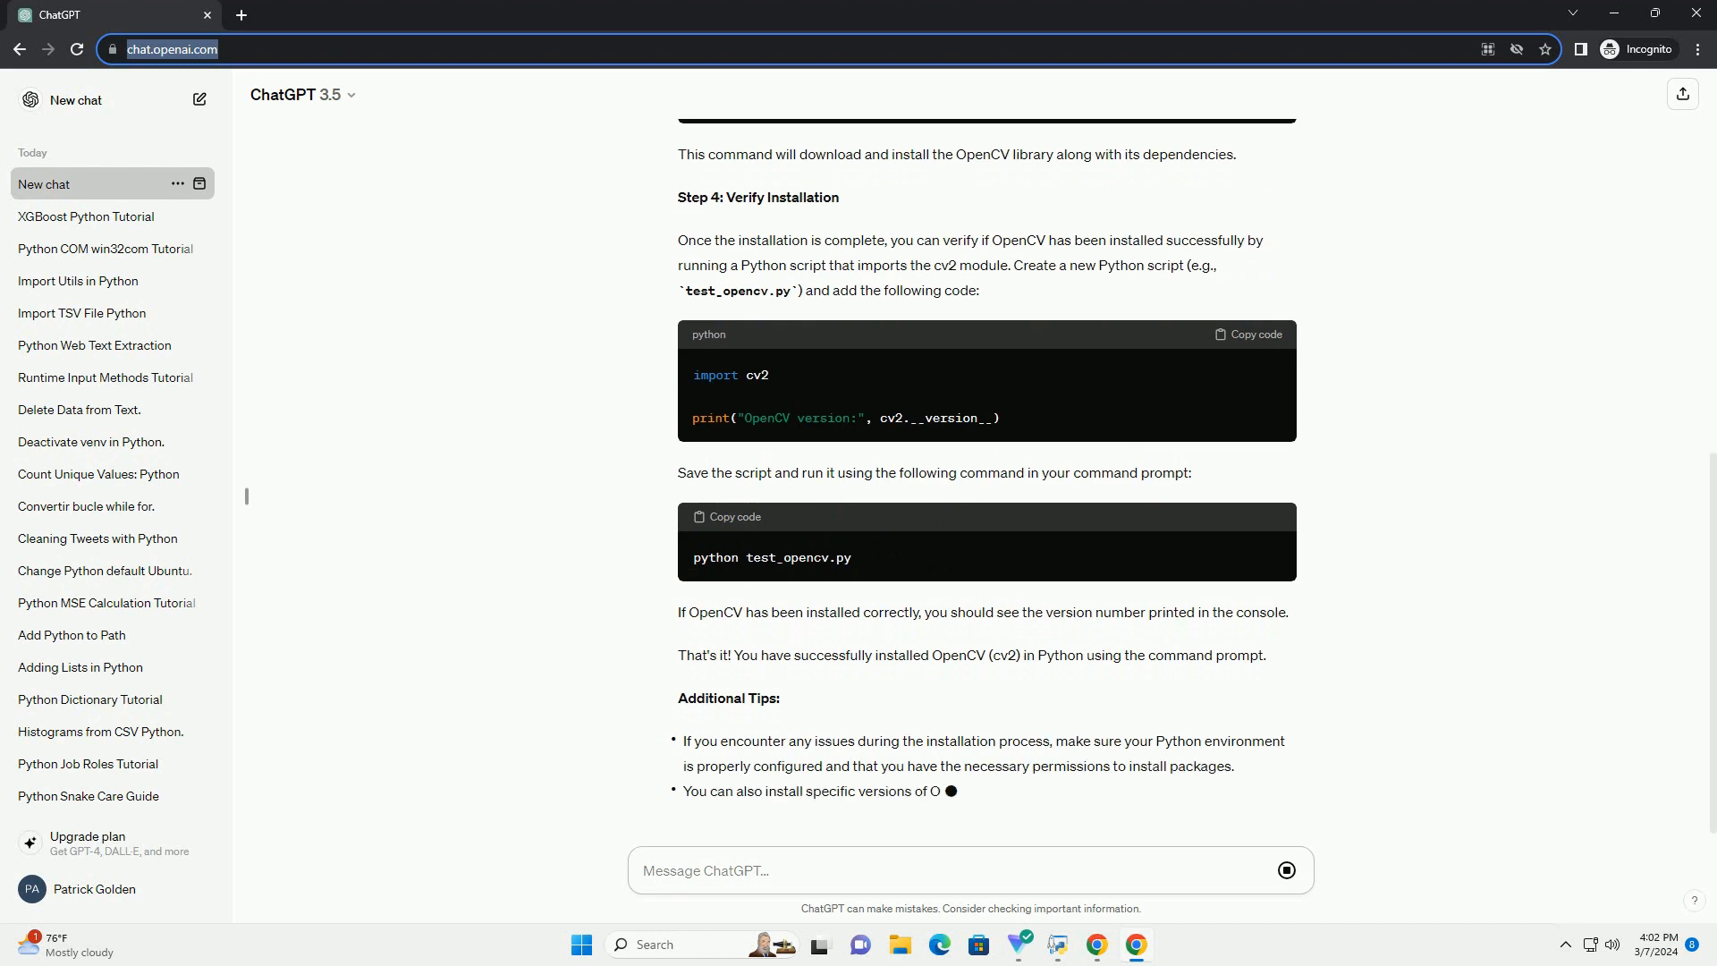
pyautogui.scroll(-3)
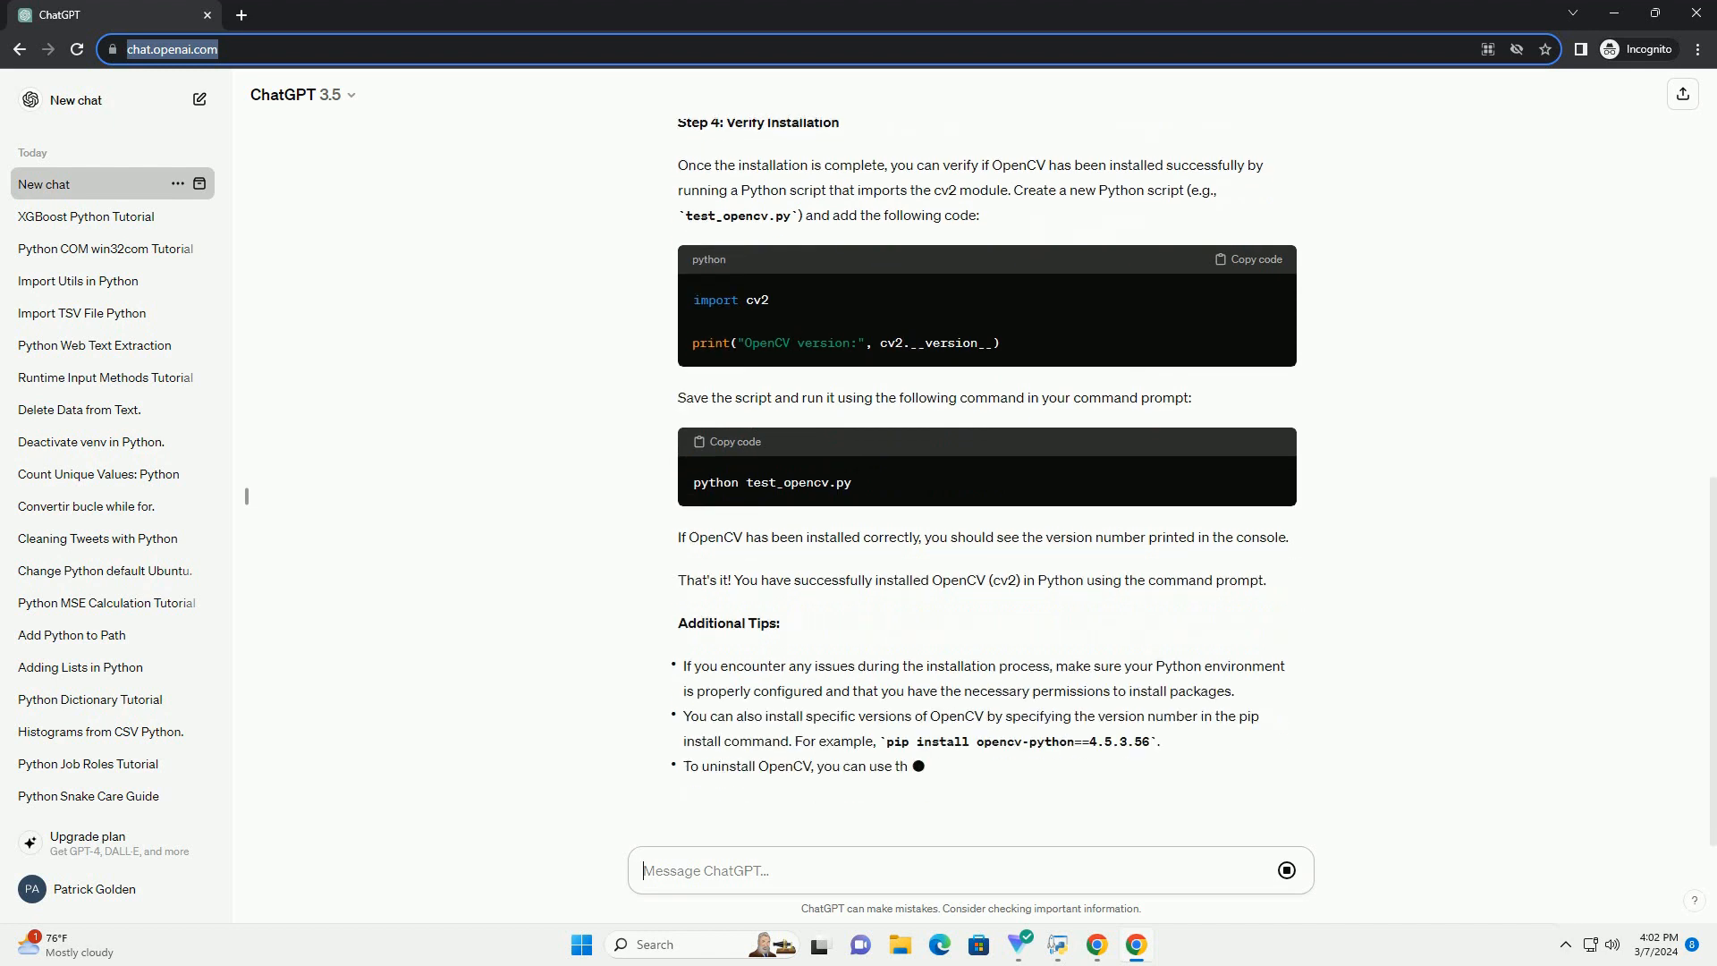
pyautogui.scroll(-3)
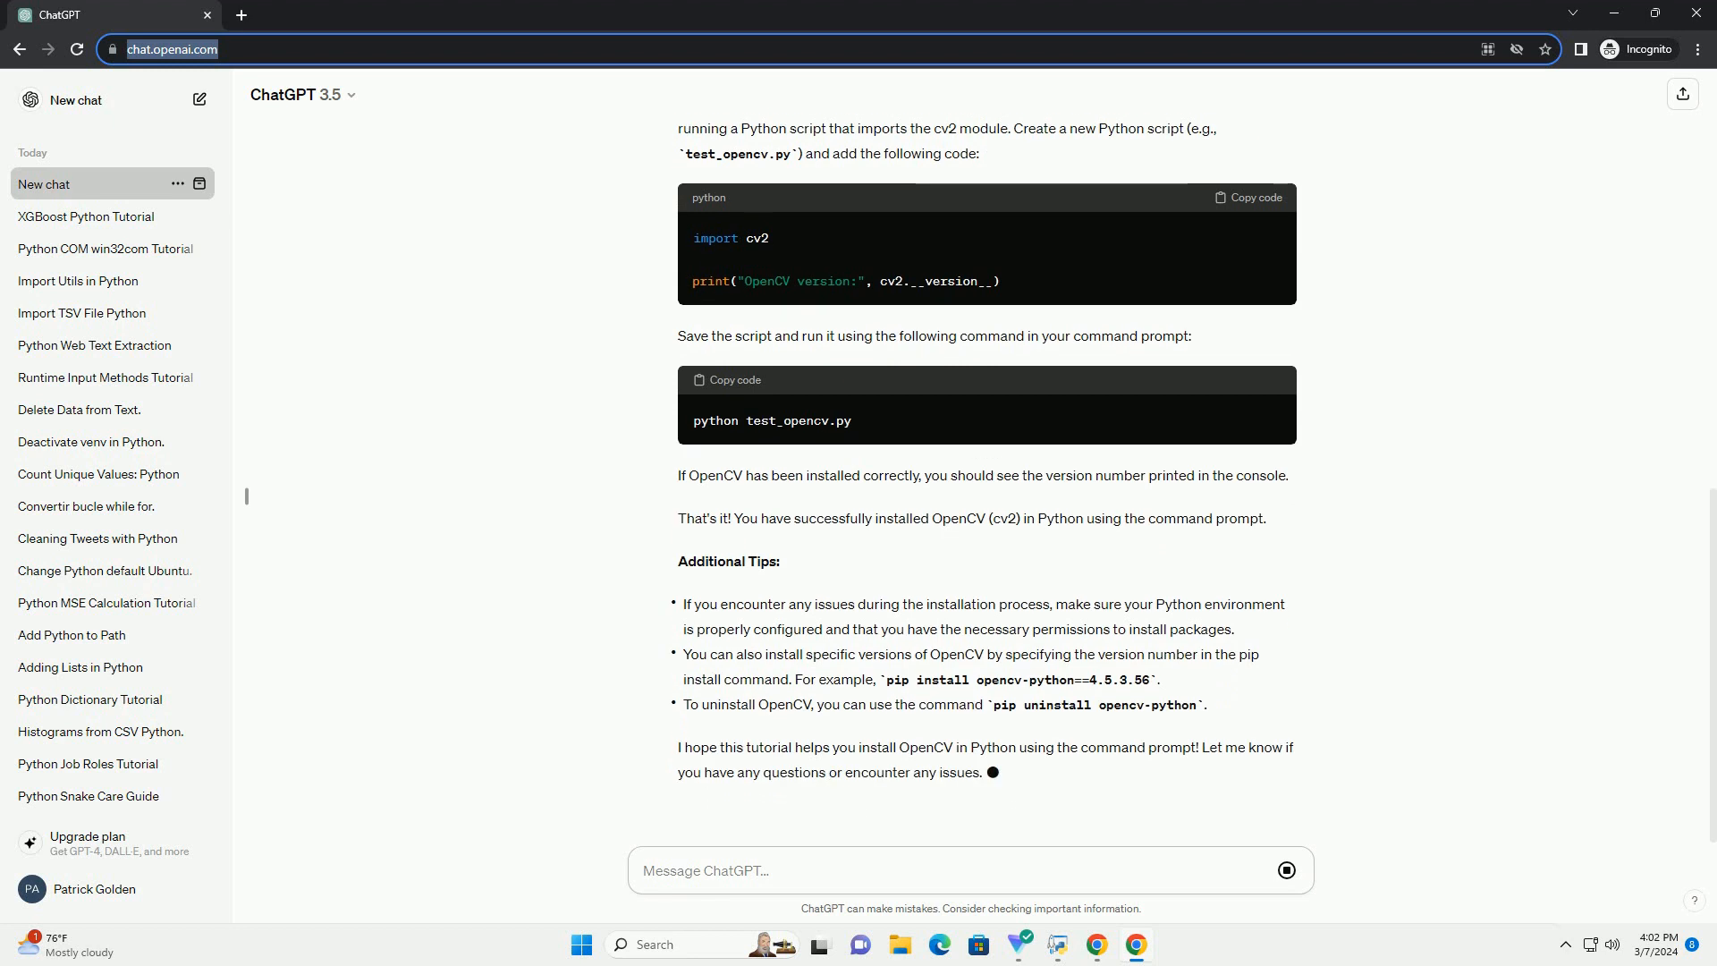